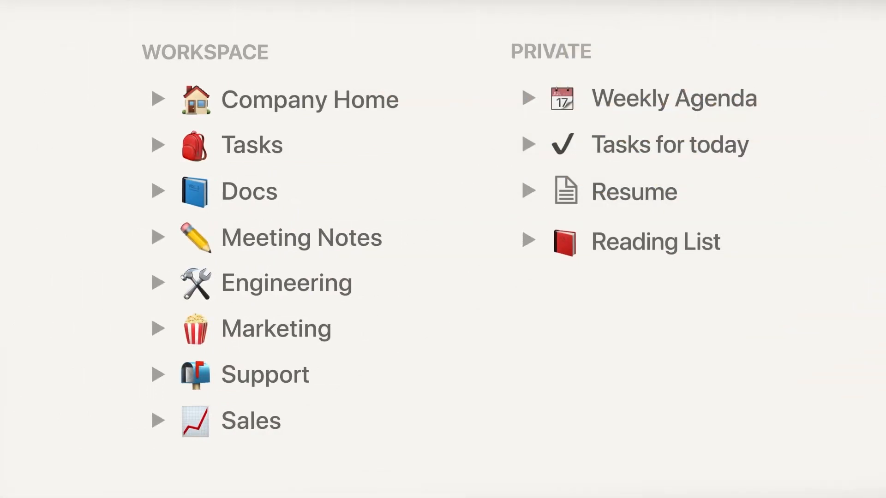
# Step: Start the Sample page as Empty and insert a new embedded Page block via the block menu
pyautogui.click(311, 99)
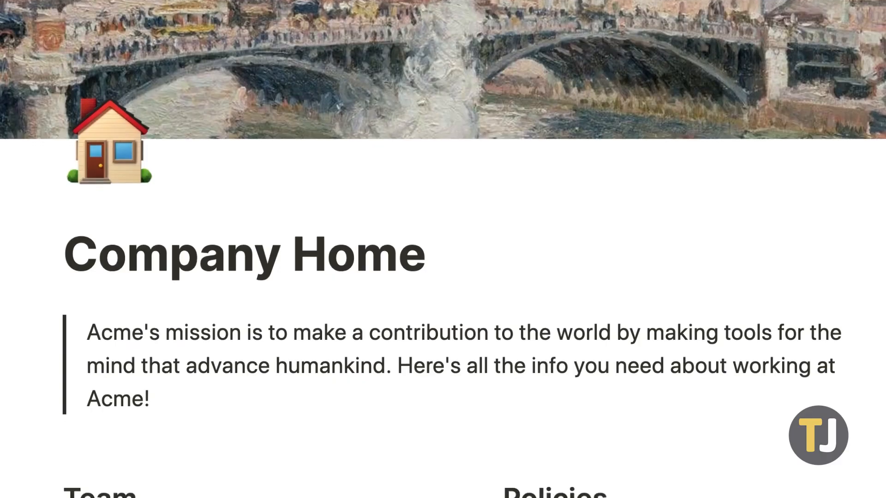
pyautogui.scroll(-3)
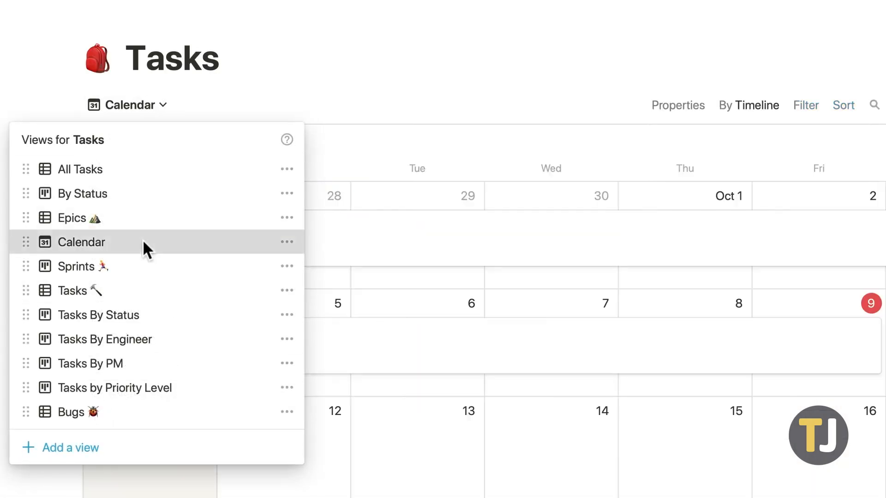
pyautogui.moveTo(131, 193)
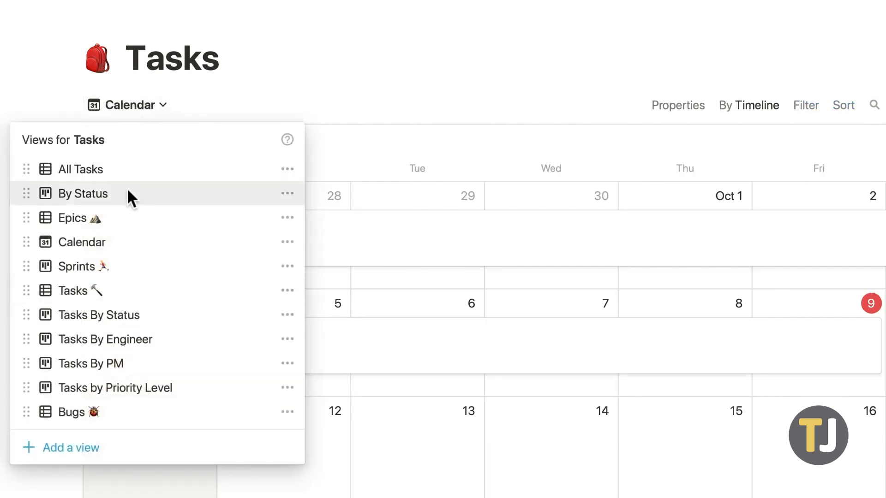
pyautogui.click(82, 193)
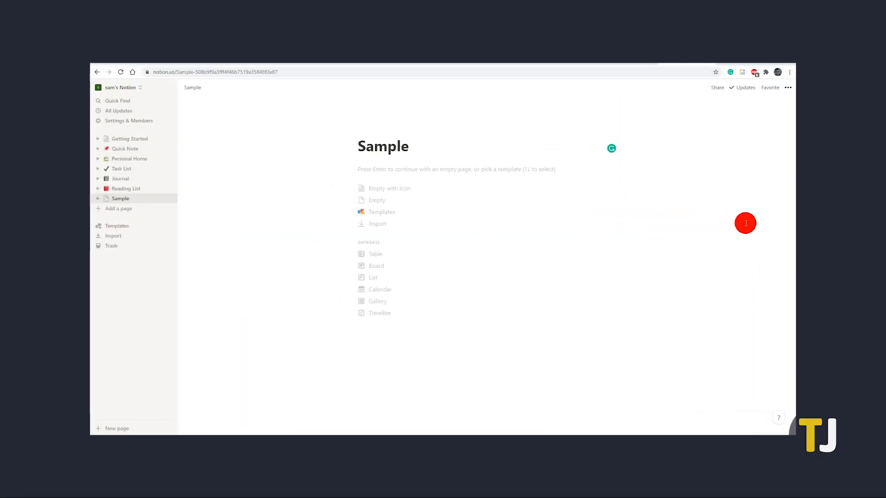
pyautogui.moveTo(650, 248)
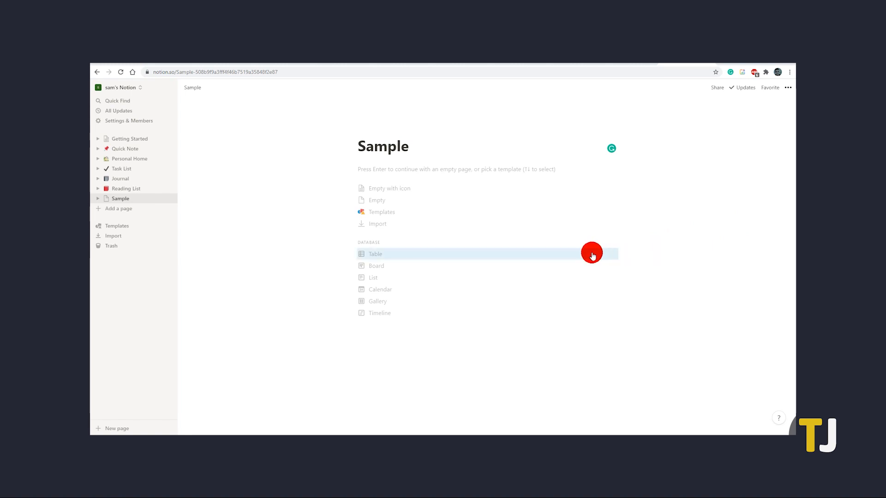
pyautogui.moveTo(575, 254)
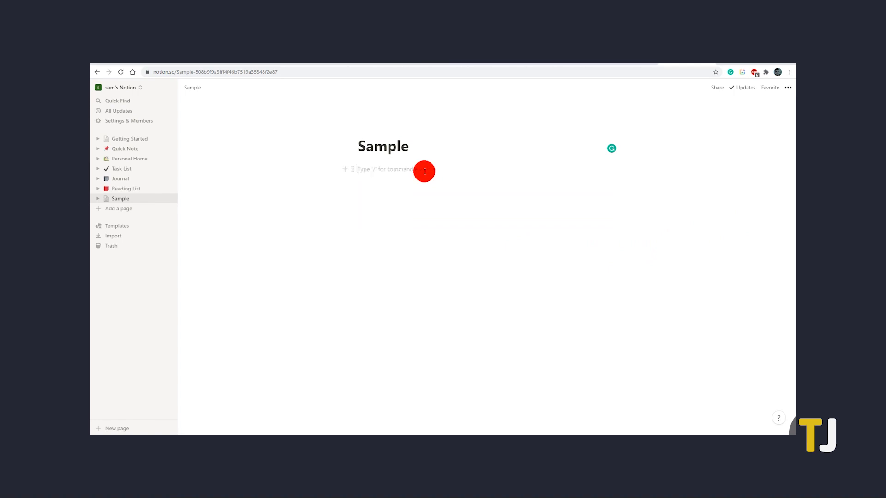
pyautogui.moveTo(404, 171)
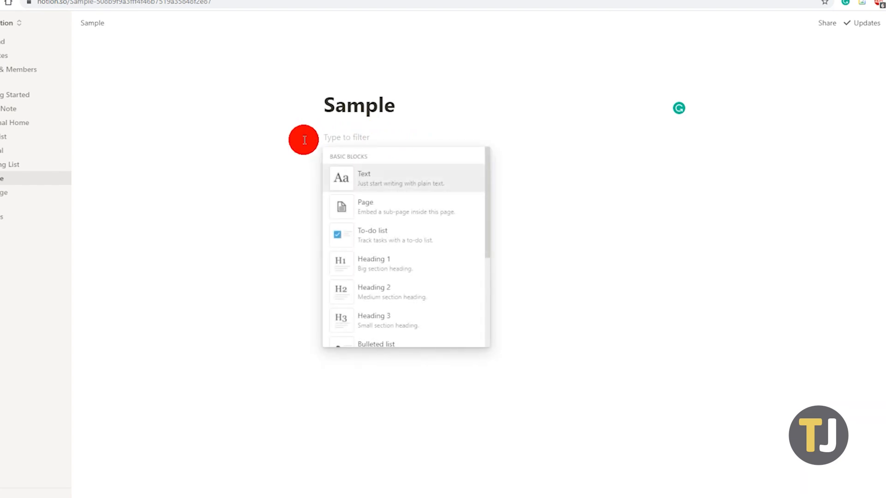
pyautogui.moveTo(365, 207)
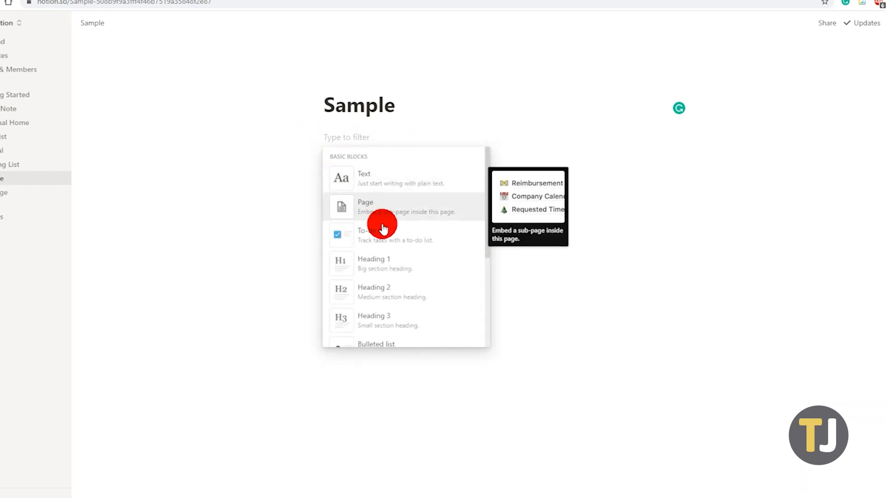
pyautogui.click(366, 205)
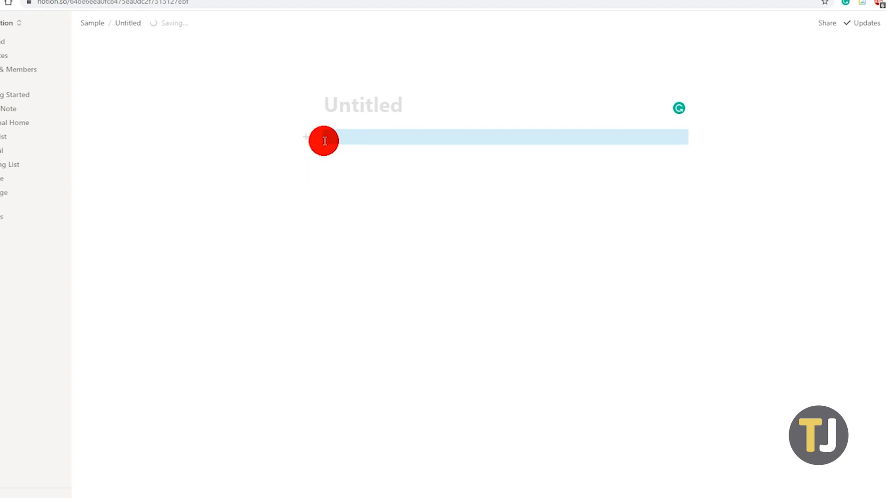
# Step: Title the sub-page 'Sample Template' with a sample line, Heading 2 and lorem ipsum paragraph
pyautogui.rightClick(333, 140)
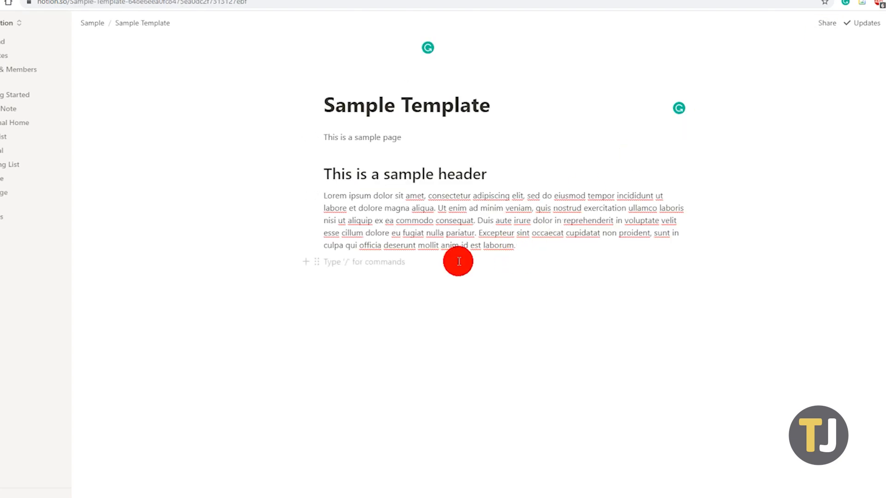
# Step: Insert a template button via /template and rename it 'Sample'
pyautogui.write('/tem')
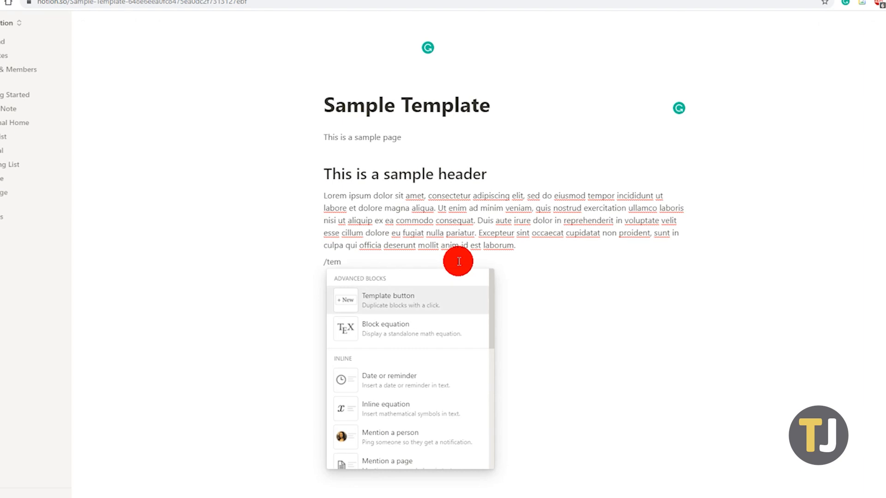
pyautogui.click(387, 300)
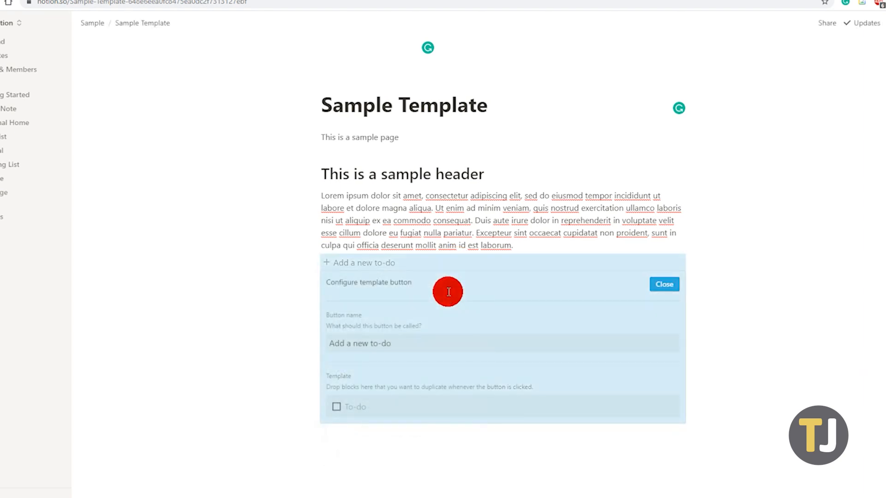
pyautogui.doubleClick(359, 344)
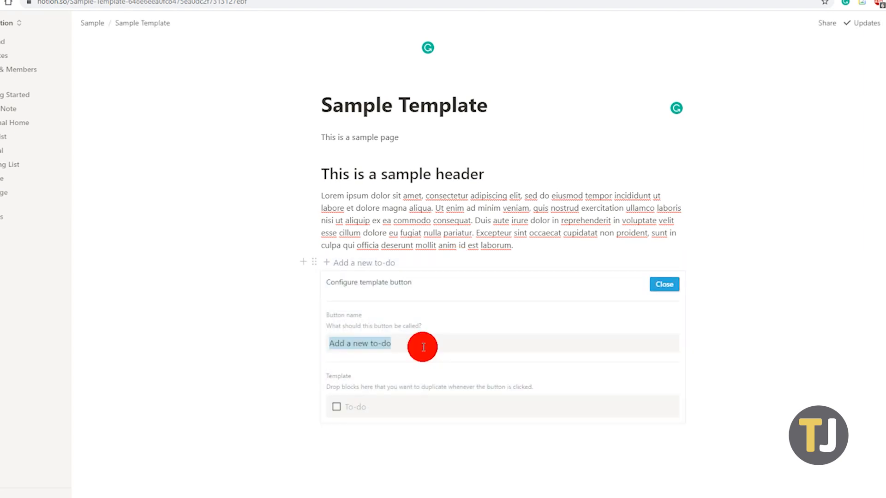
pyautogui.write('Sample')
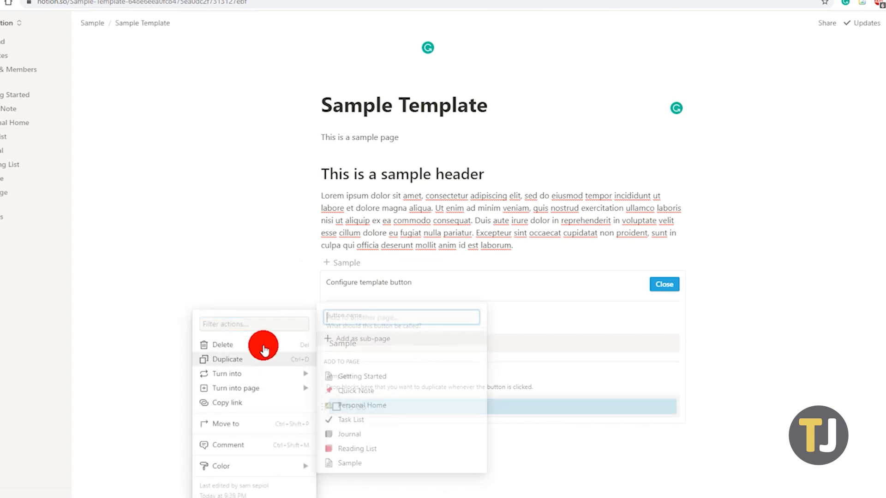
# Step: Remove the default to-do, fill the template with the sample blocks, and close the configuration
pyautogui.click(325, 138)
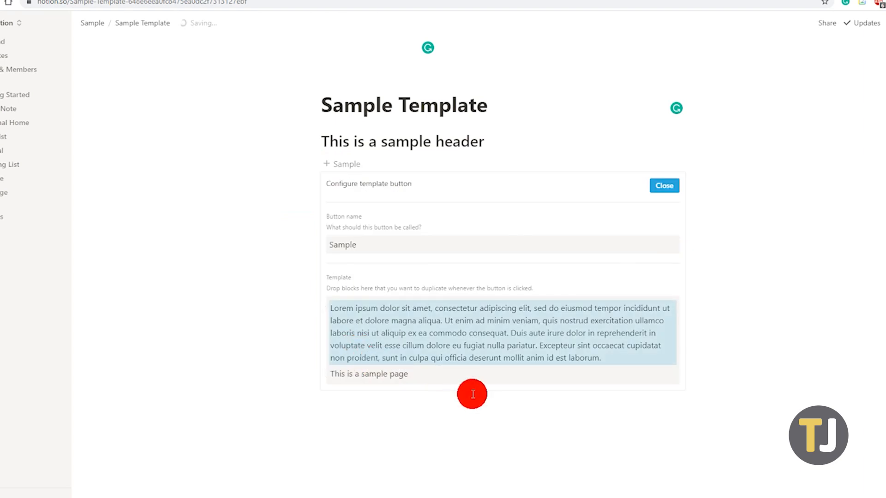
pyautogui.click(664, 185)
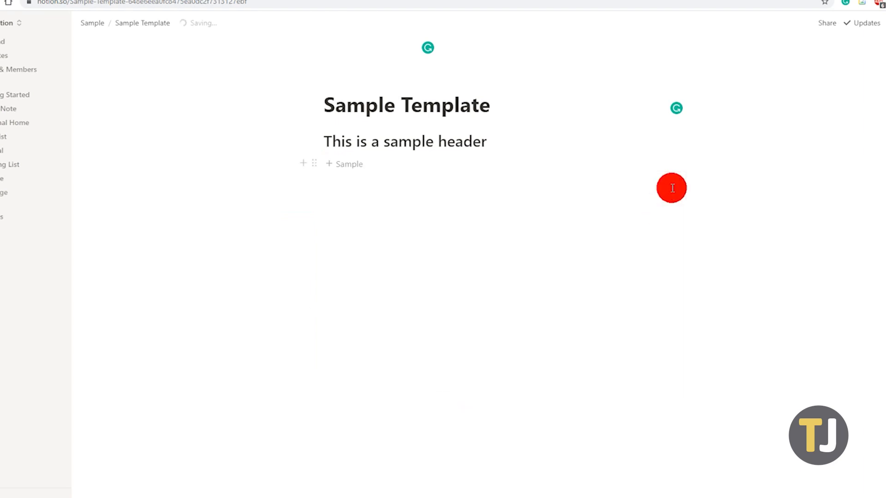
pyautogui.moveTo(399, 225)
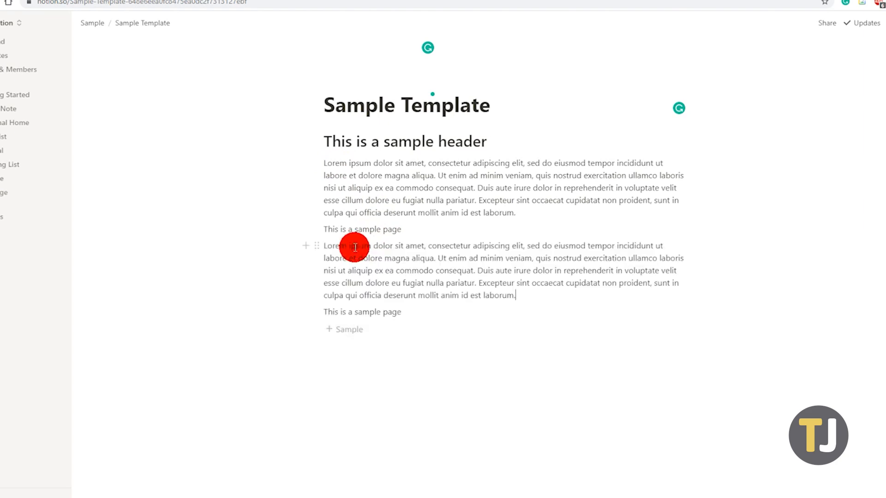
pyautogui.moveTo(406, 346)
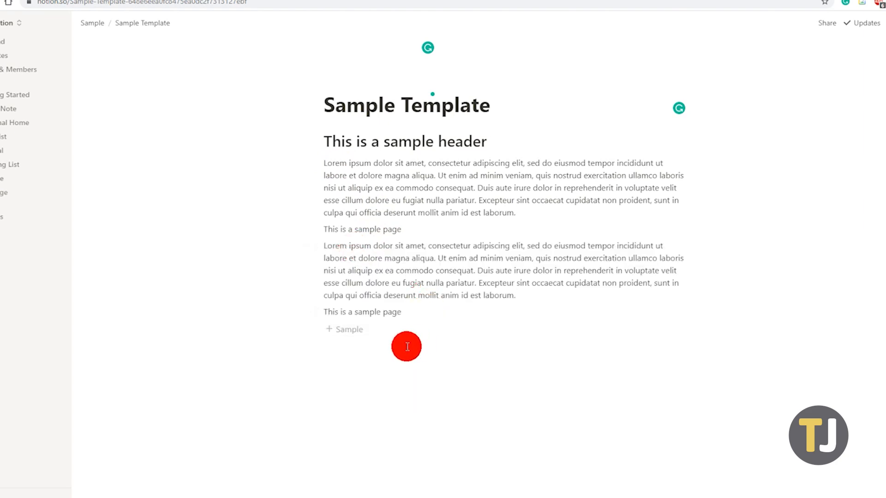
# Step: Use the '+ Sample' button to insert two copies of the lorem ipsum paragraph and sample line
pyautogui.click(515, 295)
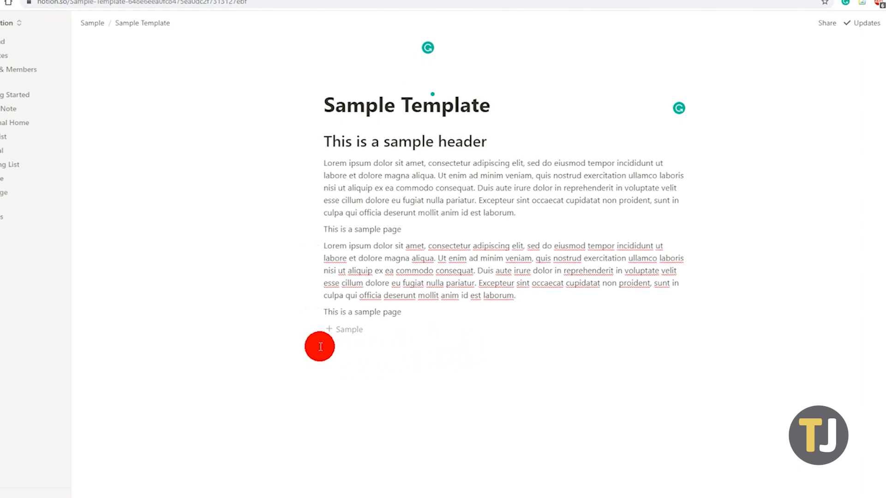
# Step: Duplicate the Sample template button and choose Move to for the copy
pyautogui.rightClick(349, 330)
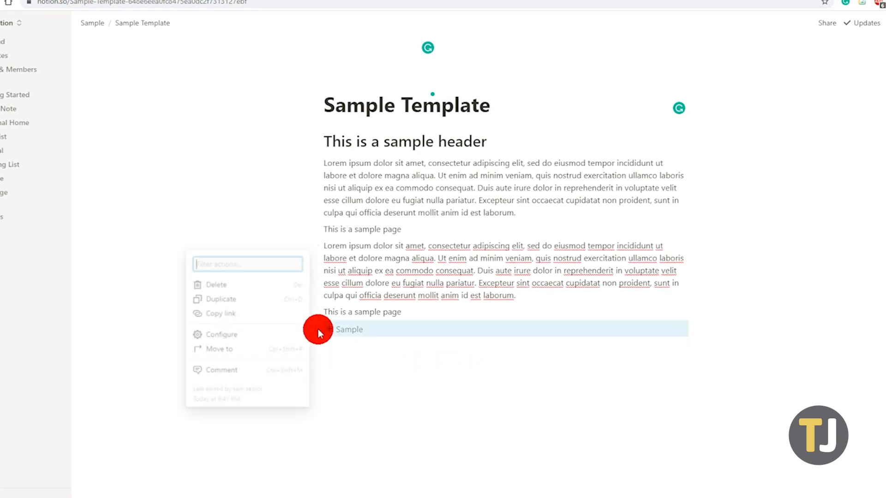
pyautogui.moveTo(261, 298)
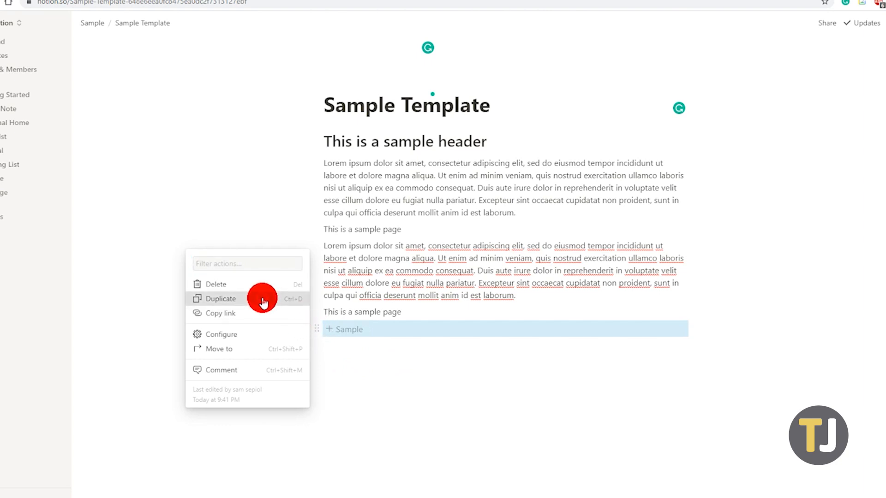
pyautogui.click(220, 298)
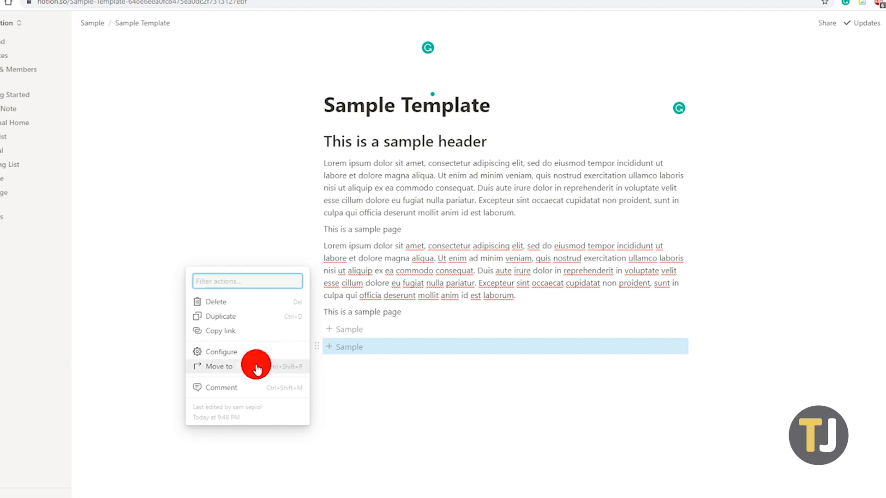
pyautogui.click(221, 366)
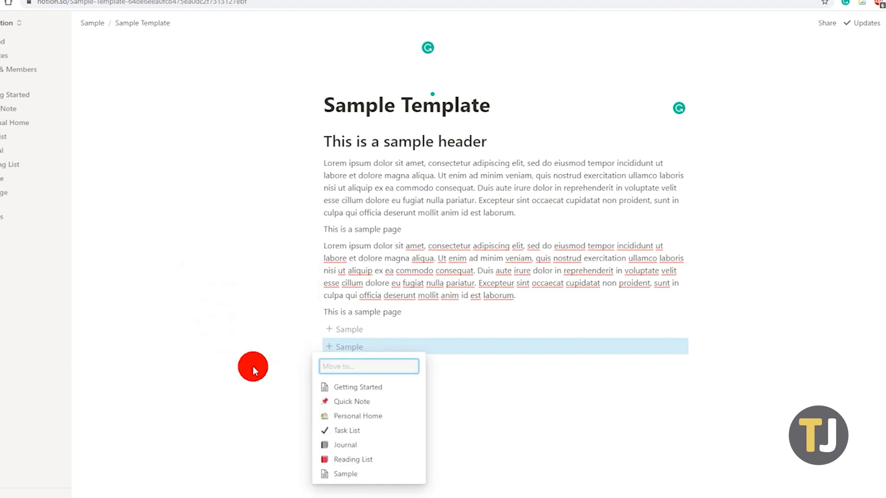